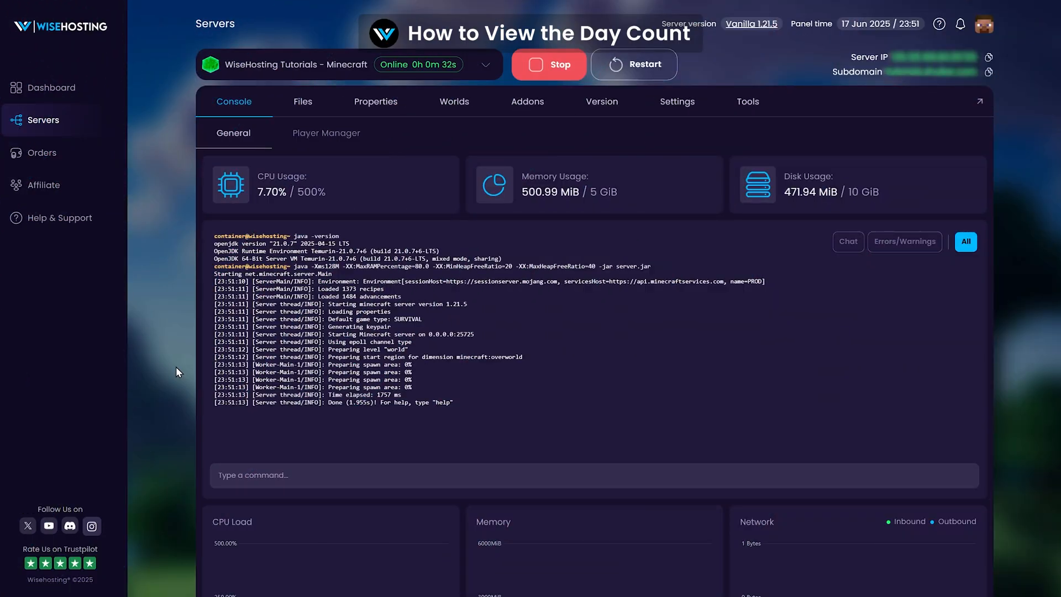
Open the Worlds page showing the world 'world' at 10 days
click(457, 102)
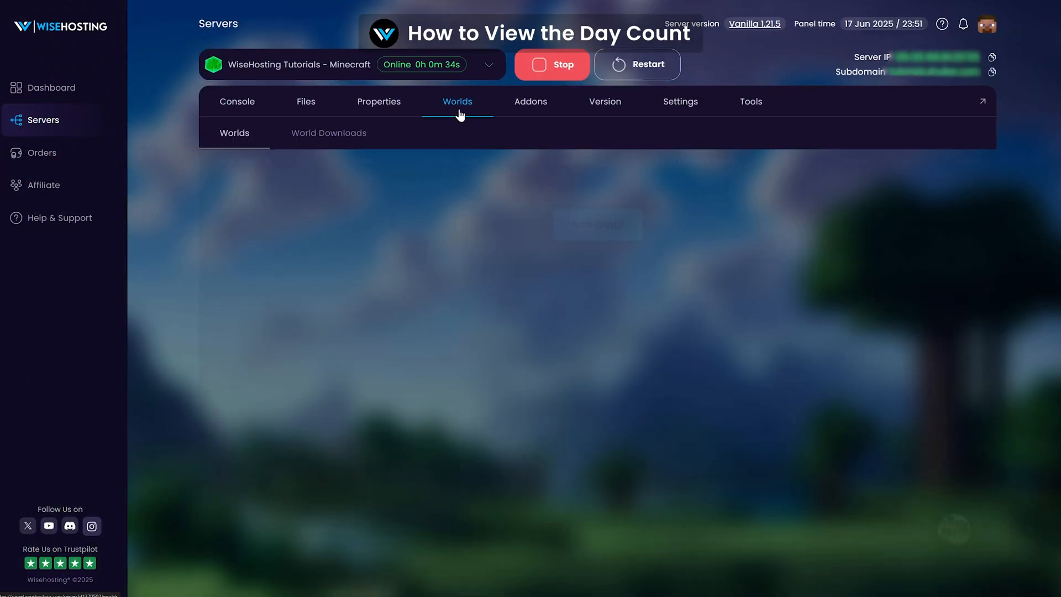
click(458, 101)
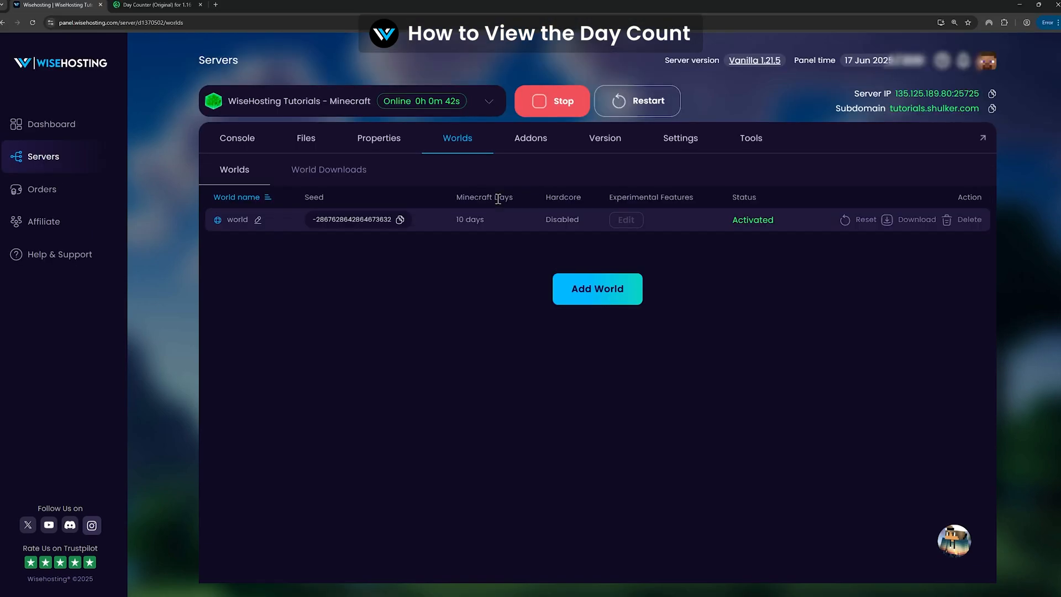
Review the Day Counter datapack versions on Modrinth, then return to the panel's file list
click(157, 5)
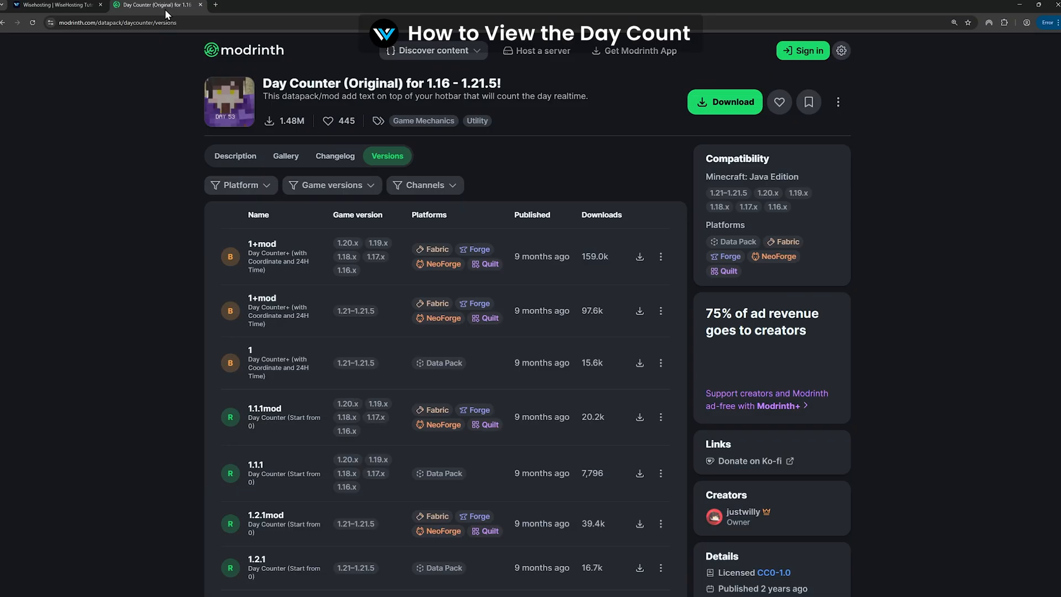
mouse_move(151, 196)
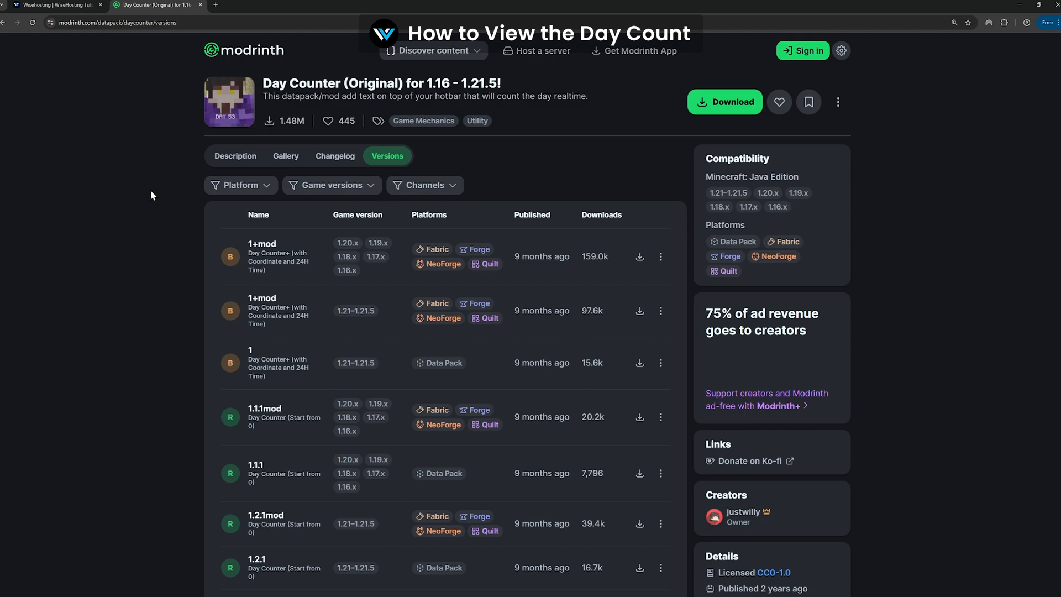
click(57, 4)
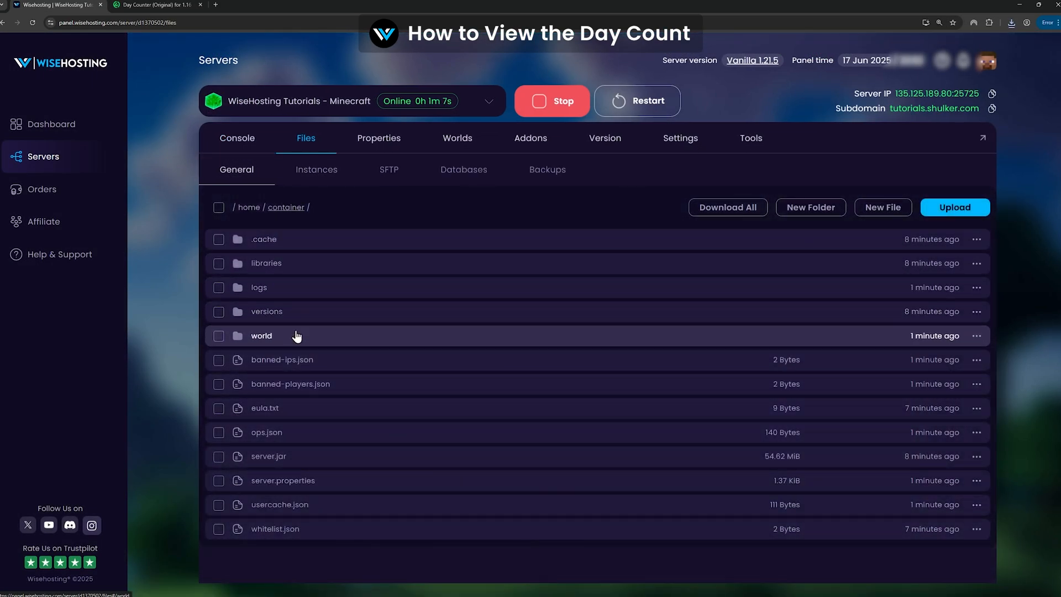
Open the world folder and its empty datapacks folder
click(261, 335)
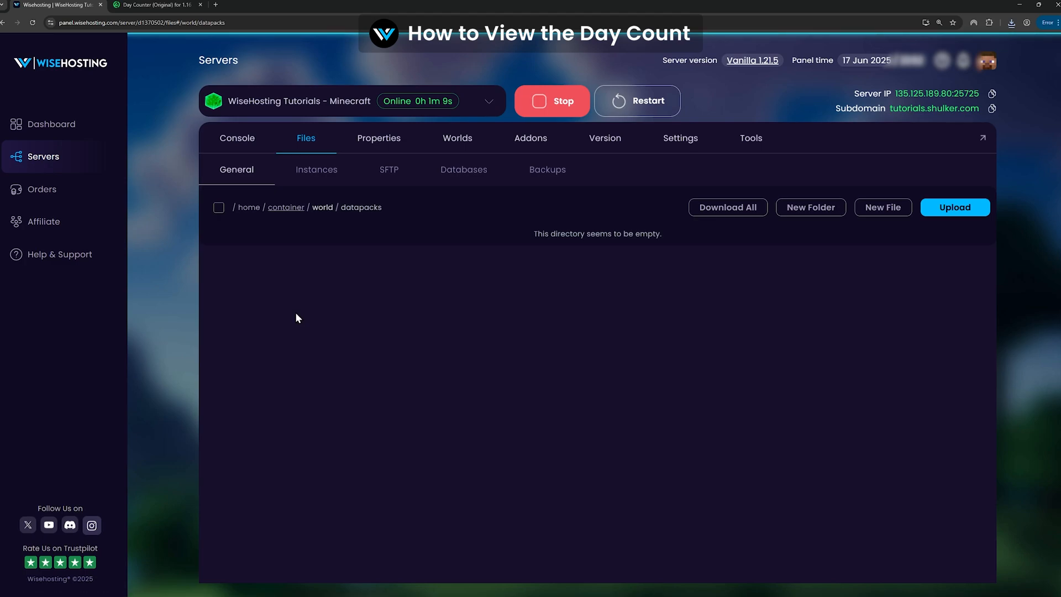
click(1012, 22)
text(/t)
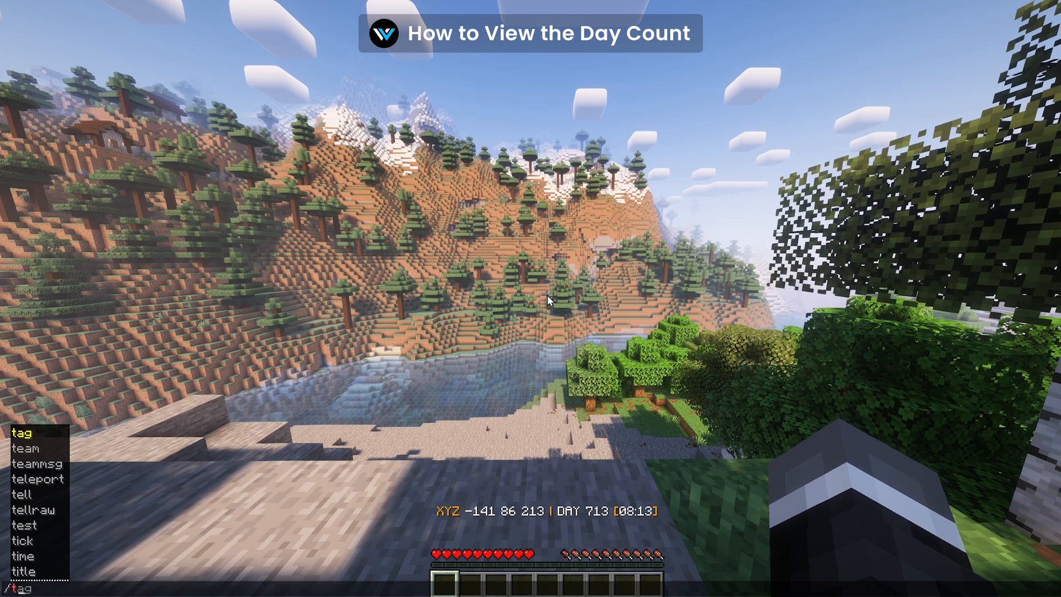
Open the in-game chat to enter a command
key(Return)
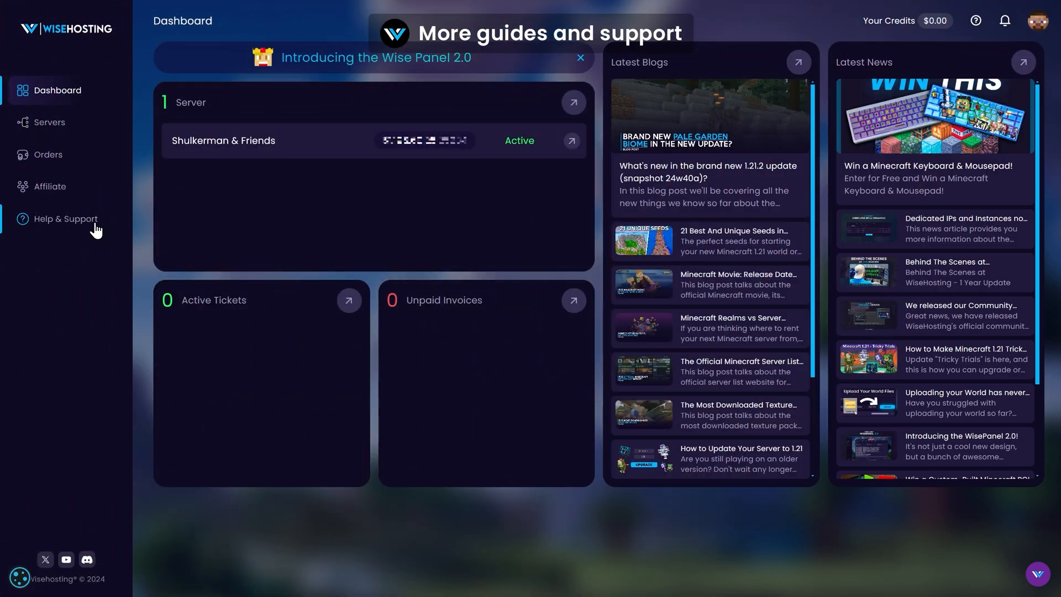
Open Help & Support and view the empty Support Tickets tab
click(65, 219)
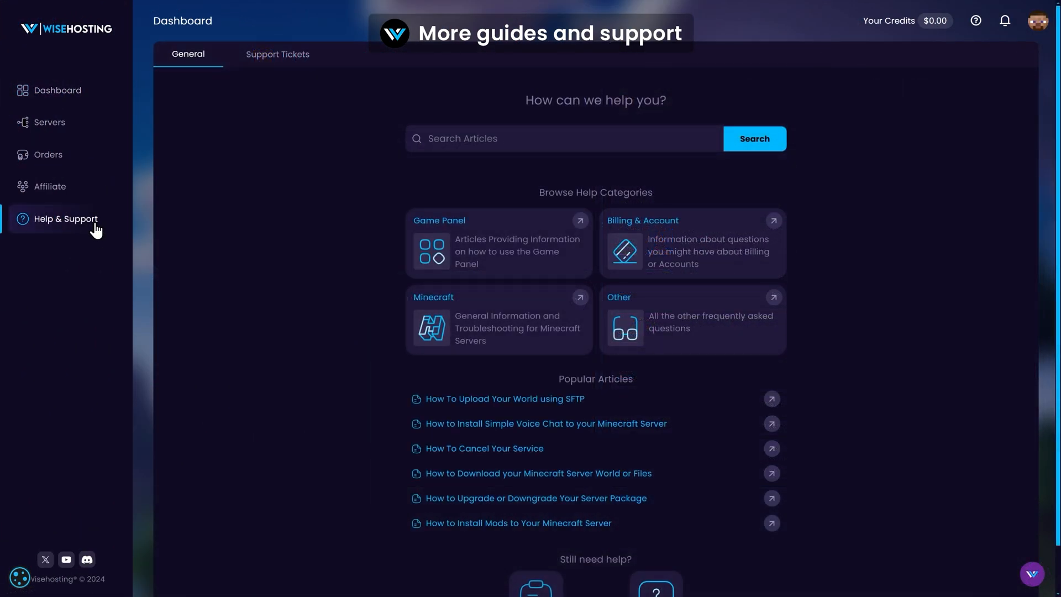
mouse_move(251, 93)
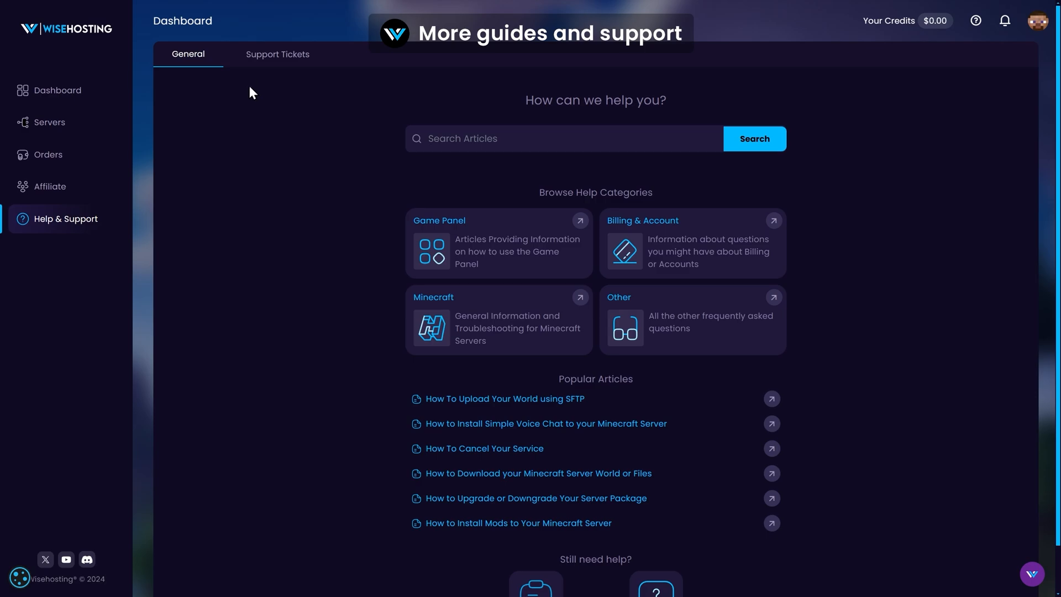
click(277, 54)
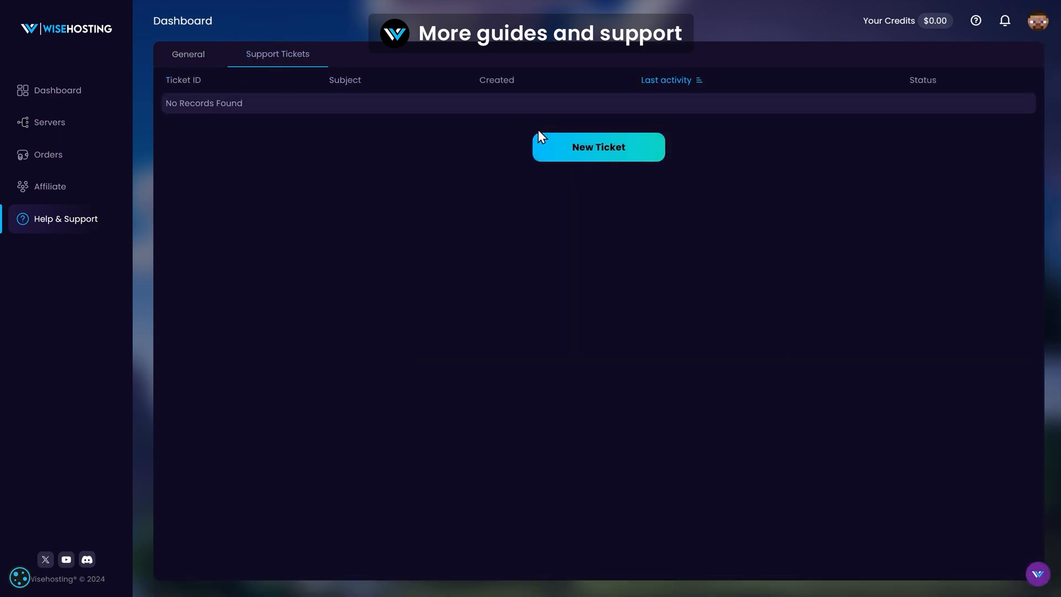